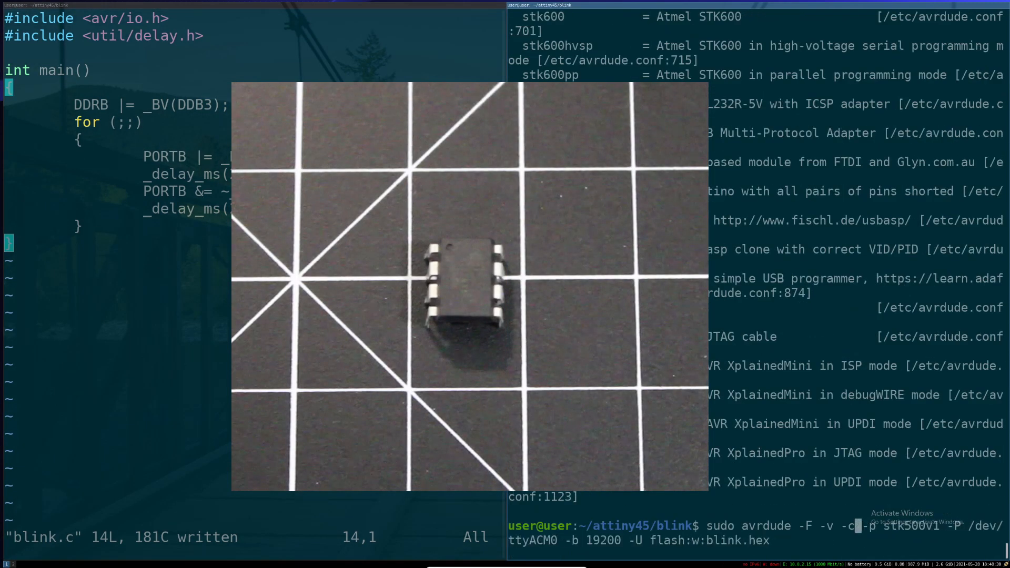
Launch the avrdude flash of blink.hex to the attiny45 via stk500v1 on /dev/ttyACM0.
{"action": "key", "text": "Return"}
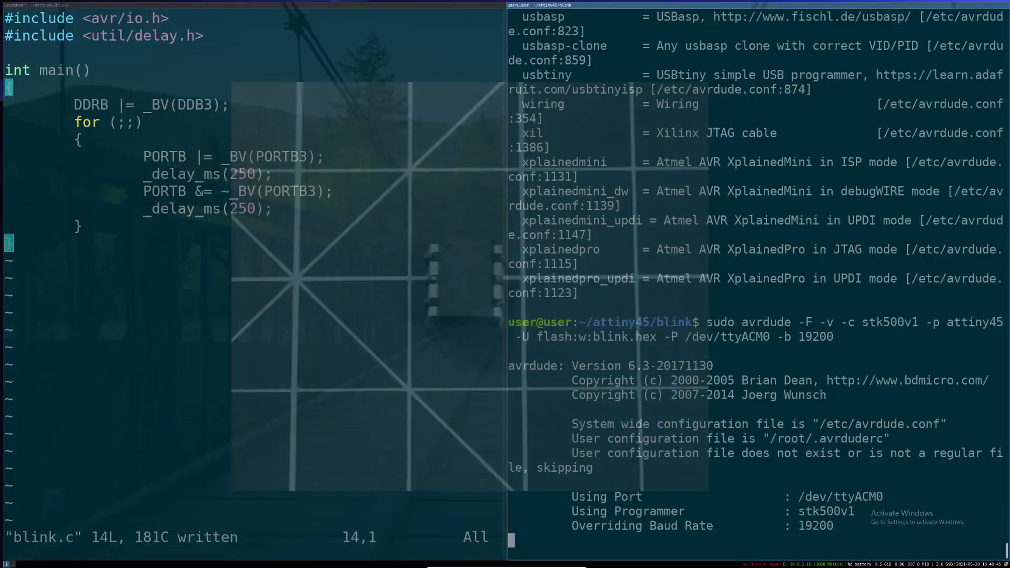
{"action": "left_click", "coordinate": [167, 79]}
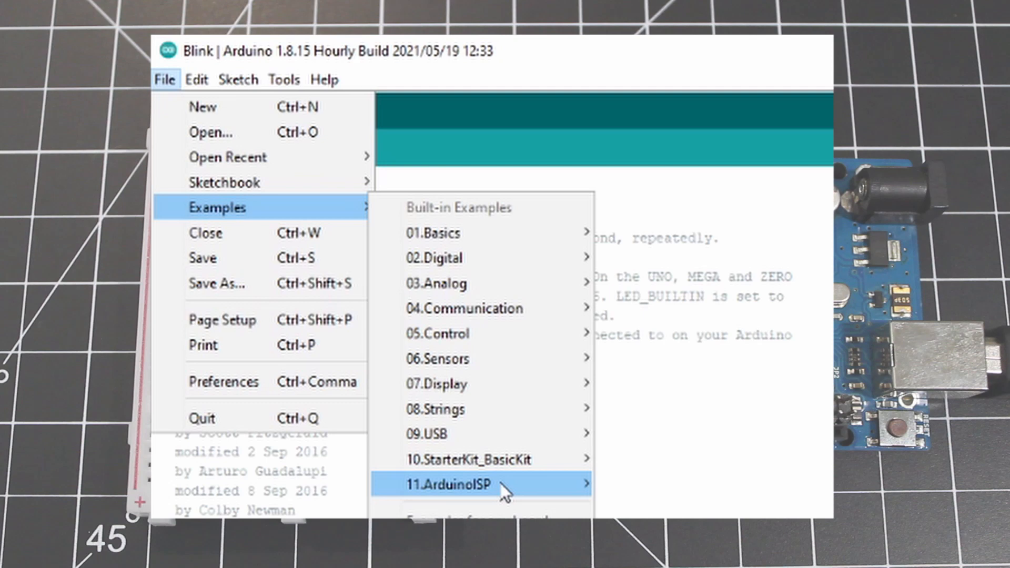
Load the 11.ArduinoISP example and review Board Uno, port COM5, programmer AVR ISP.
{"action": "left_click", "coordinate": [452, 485]}
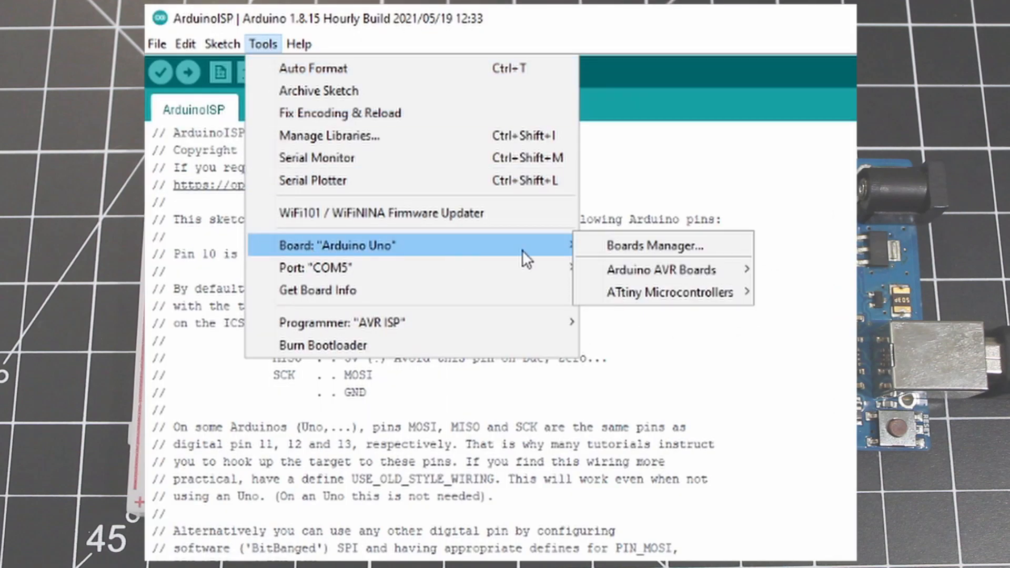
{"action": "mouse_move", "coordinate": [297, 279]}
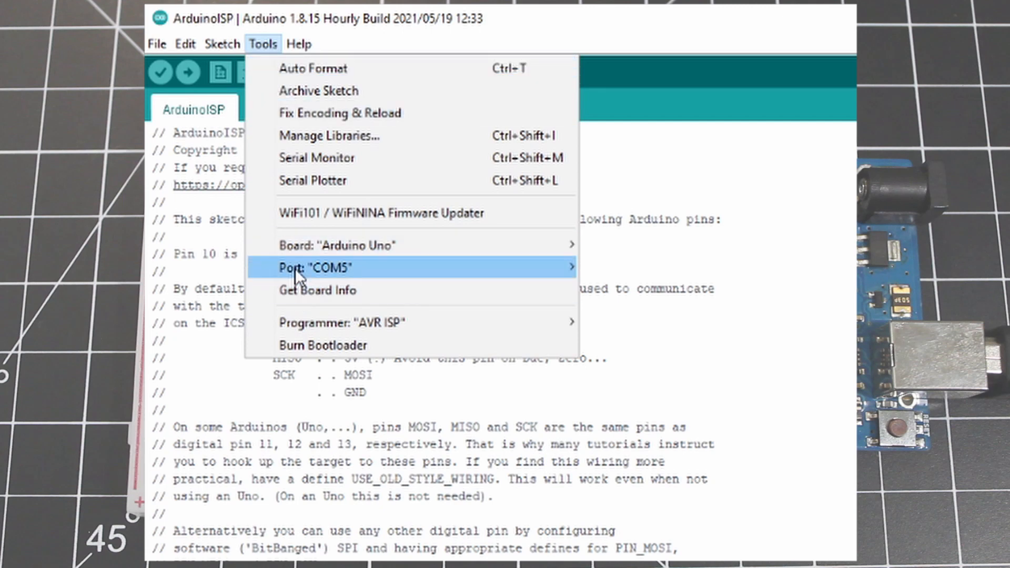
{"action": "mouse_move", "coordinate": [350, 331]}
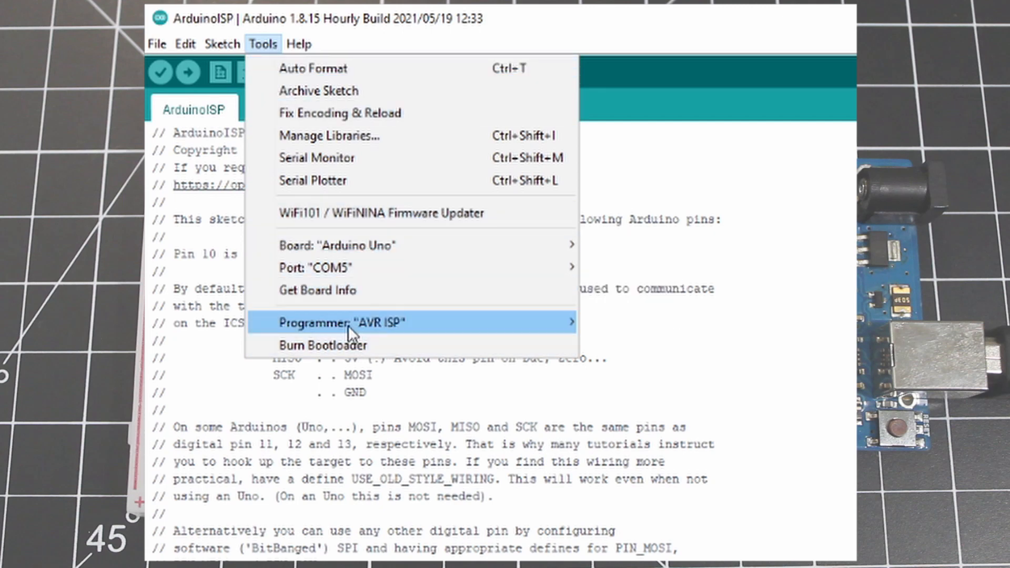
{"action": "left_click", "coordinate": [186, 73]}
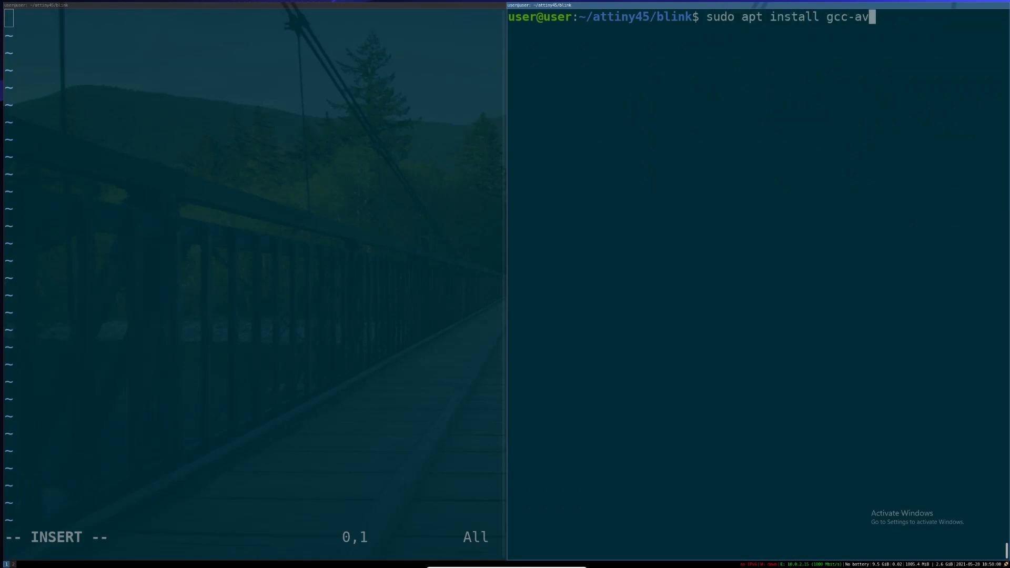
Run sudo apt install for gcc-avr, avr-libc and avrdude.
{"action": "type", "text": "r"}
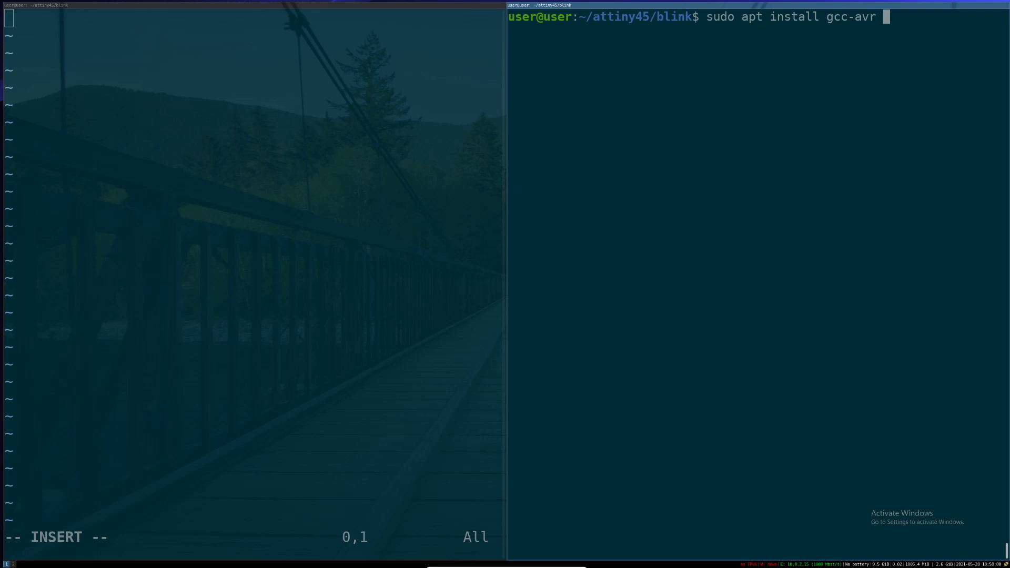
{"action": "type", "text": "a"}
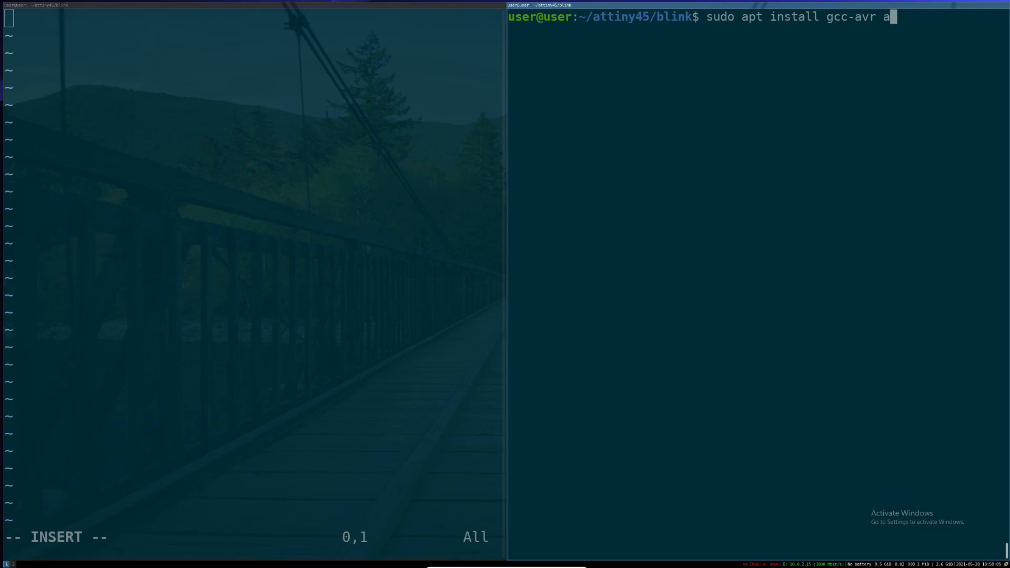
{"action": "type", "text": "vr-libc"}
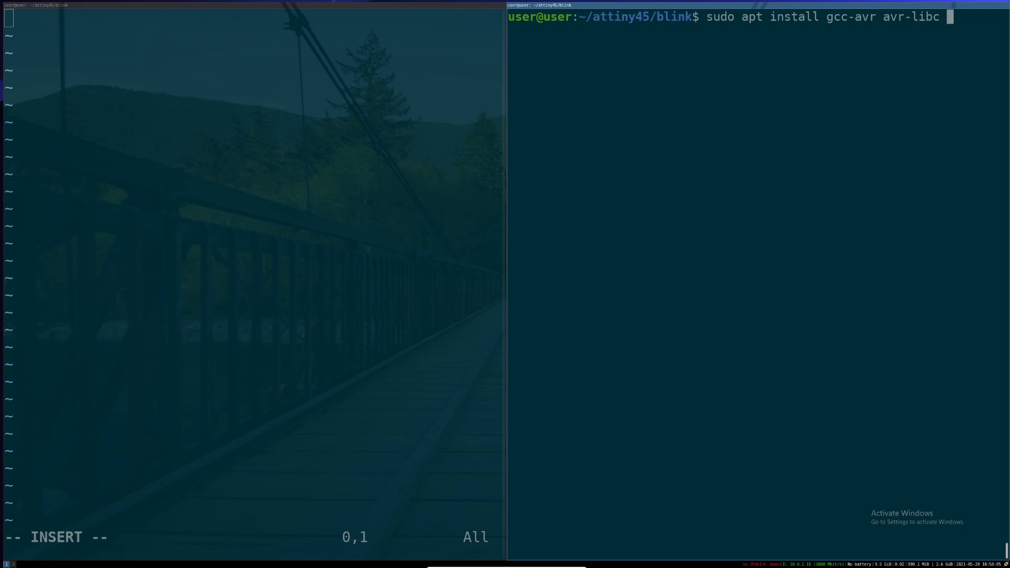
{"action": "type", "text": "avrdude"}
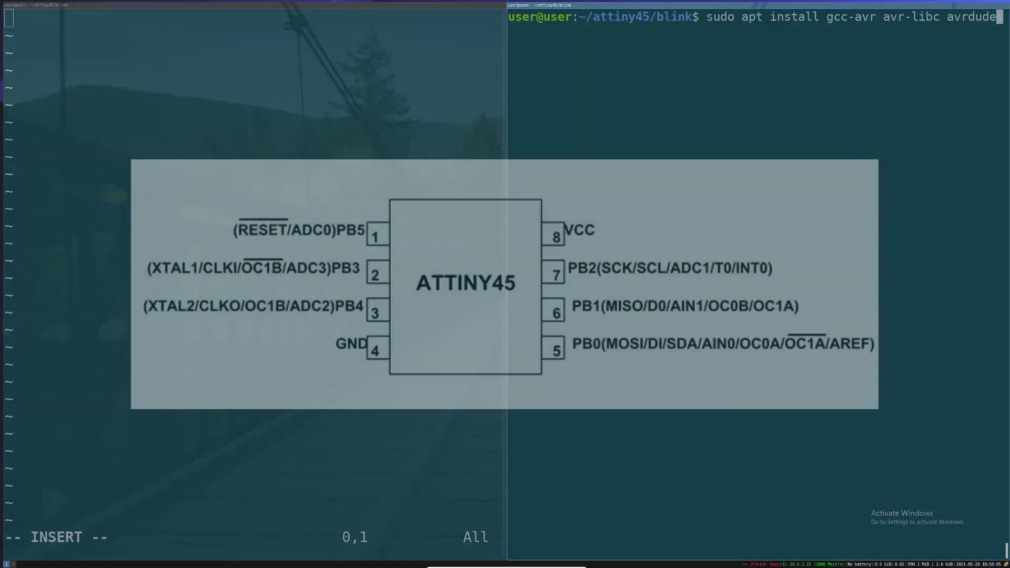
{"action": "key", "text": "Return"}
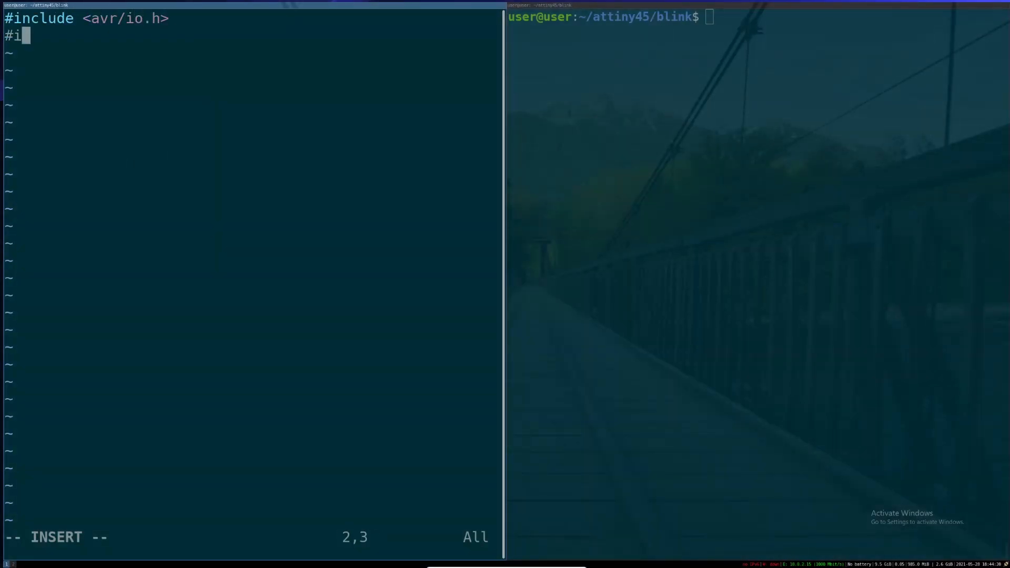
Add the util/delay.h include and make PB3 an output with DDRB |= _BV(DDB3).
{"action": "type", "text": "nclude <util."}
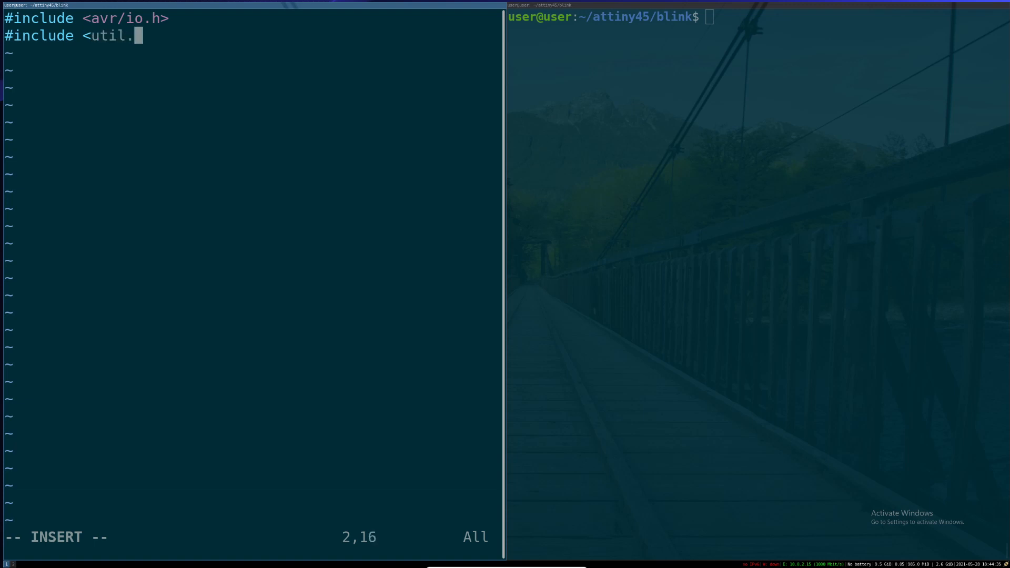
{"action": "type", "text": "/delay.h>"}
{"action": "type", "text": "int main("}
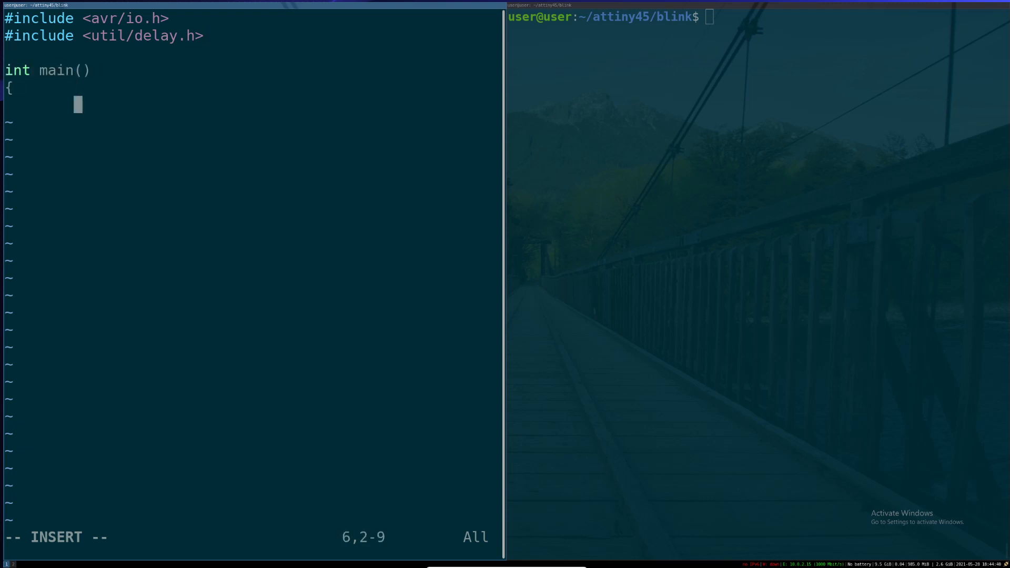
{"action": "type", "text": "DDRB |= _BR"}
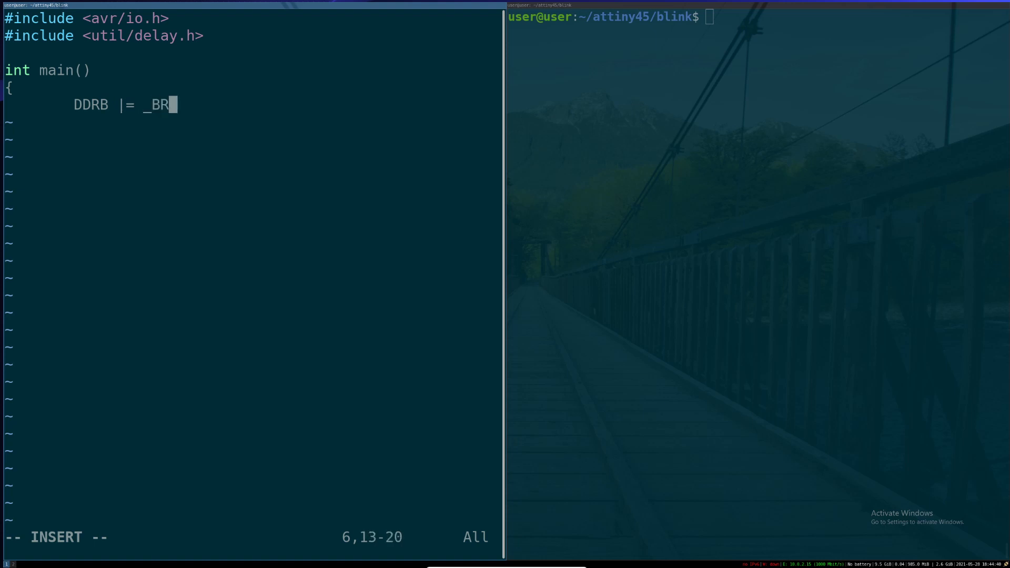
{"action": "type", "text": "V(DDB3);"}
{"action": "type", "text": "P"}
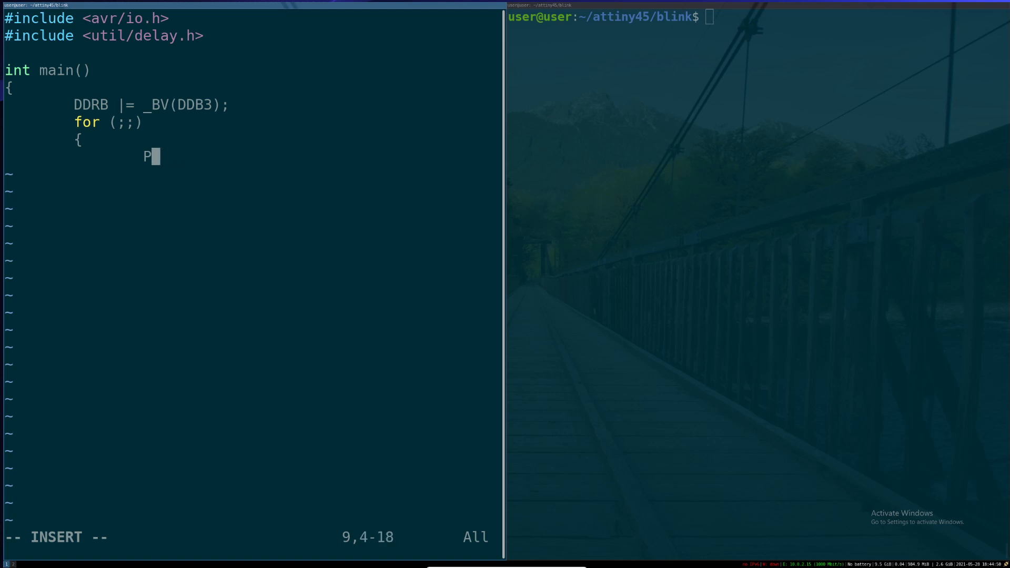
Write the endless loop setting and clearing PORTB3 with _delay_ms(250) between.
{"action": "type", "text": "ORTB |= _BV(P"}
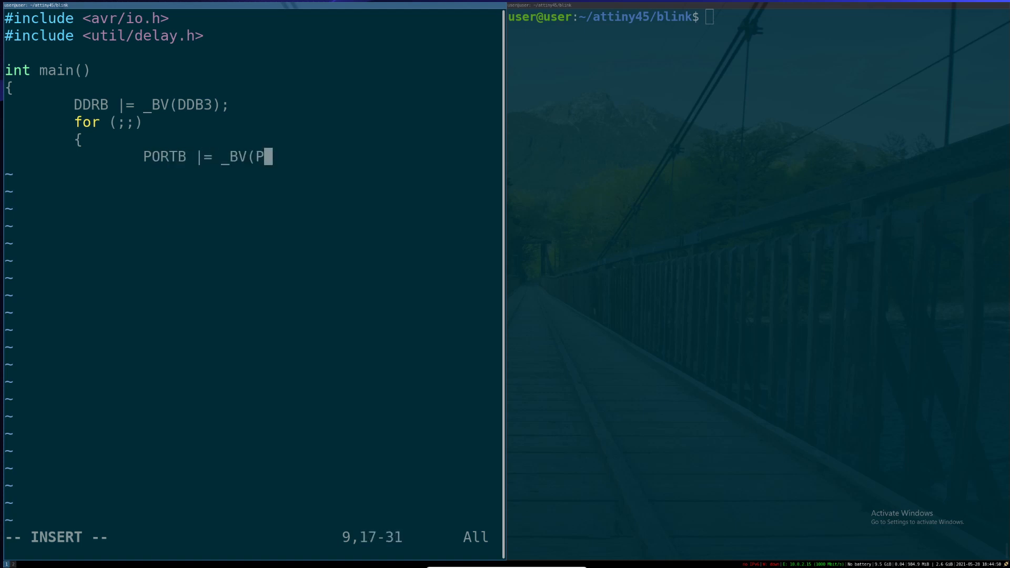
{"action": "type", "text": "ORTB3);"}
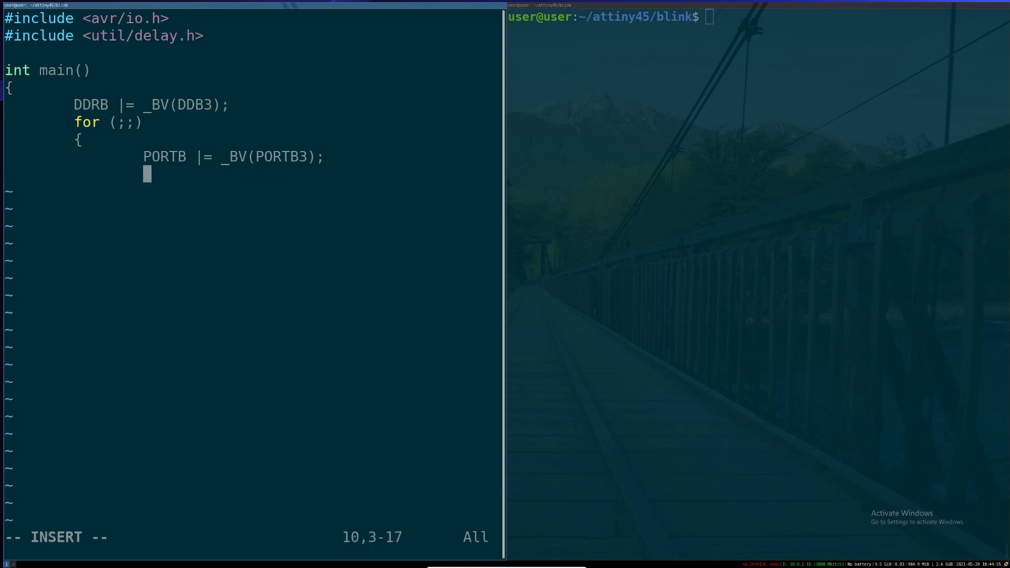
{"action": "type", "text": "_delay_ms("}
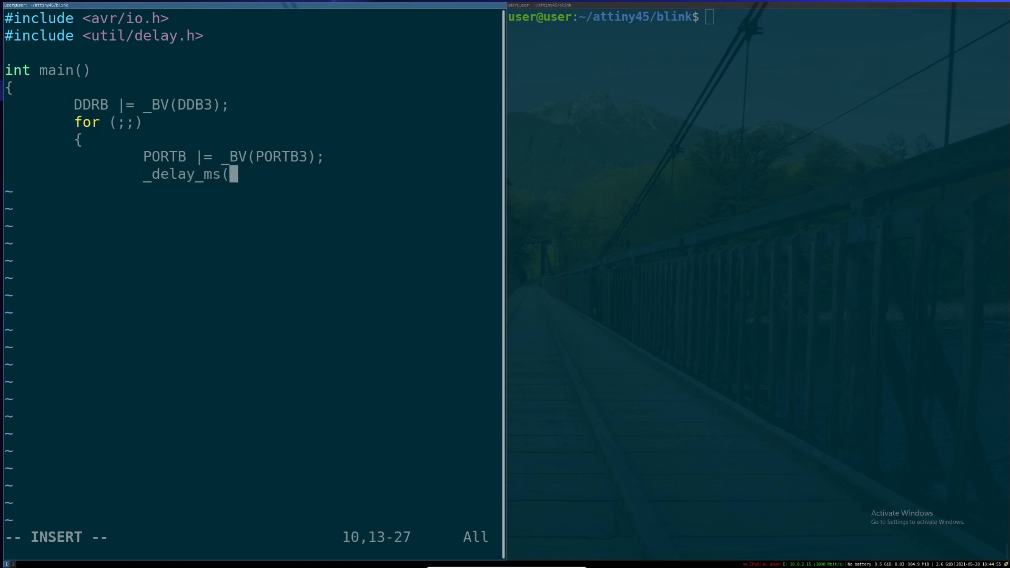
{"action": "type", "text": "250);"}
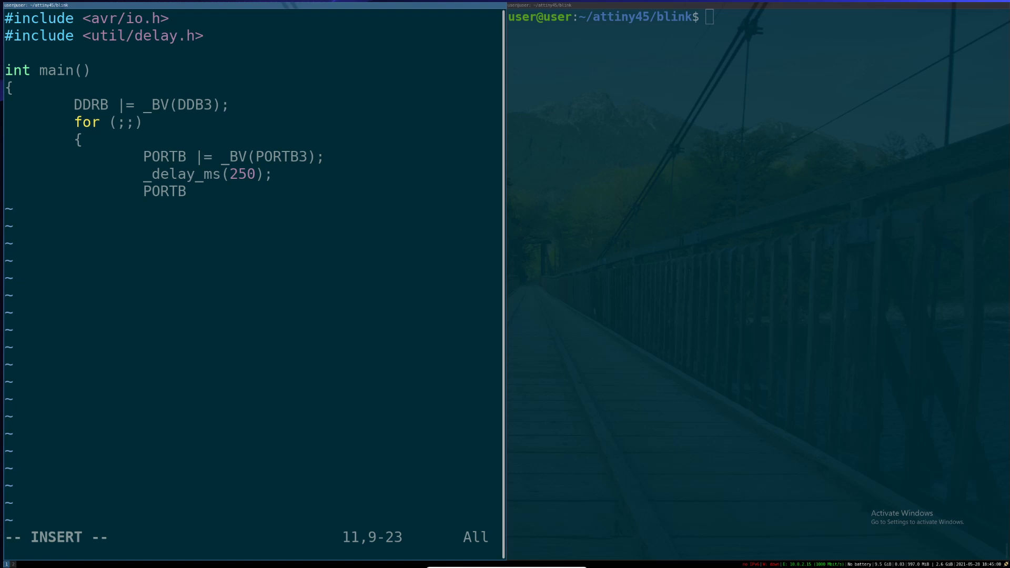
{"action": "type", "text": "&= ~_B"}
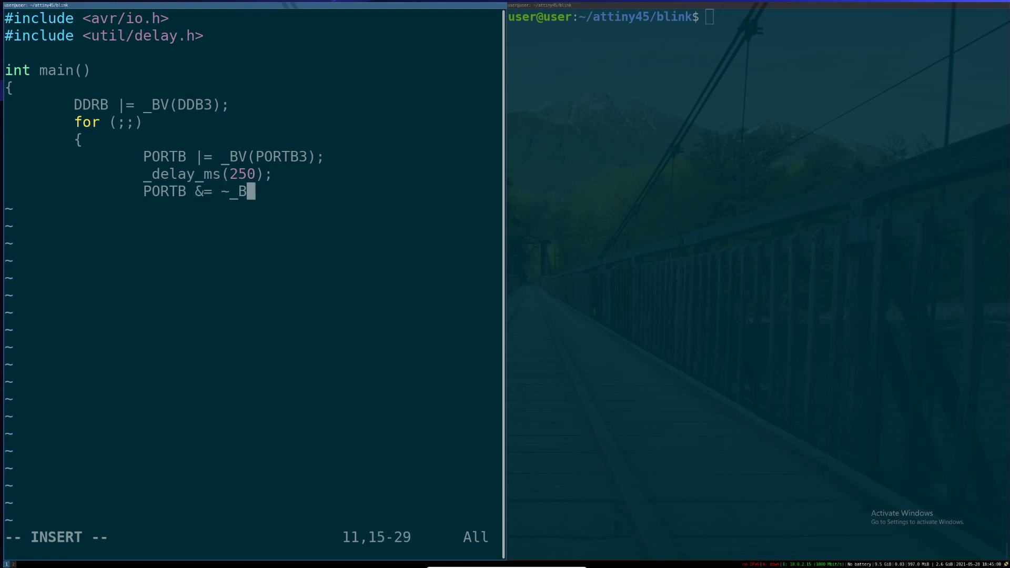
{"action": "type", "text": "V(PORTB"}
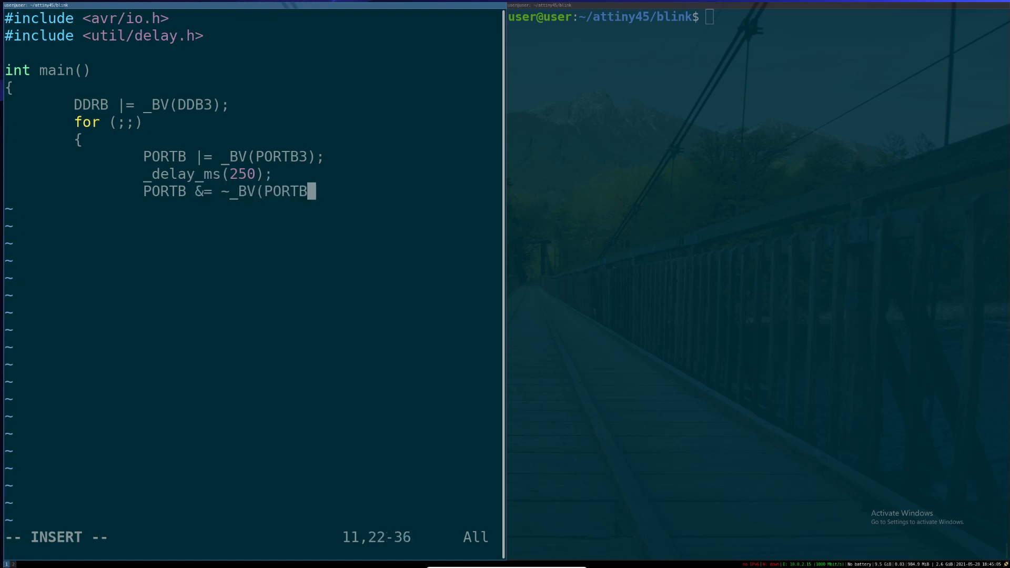
{"action": "type", "text": "3);"}
{"action": "type", "text": "_delay_ms(250);"}
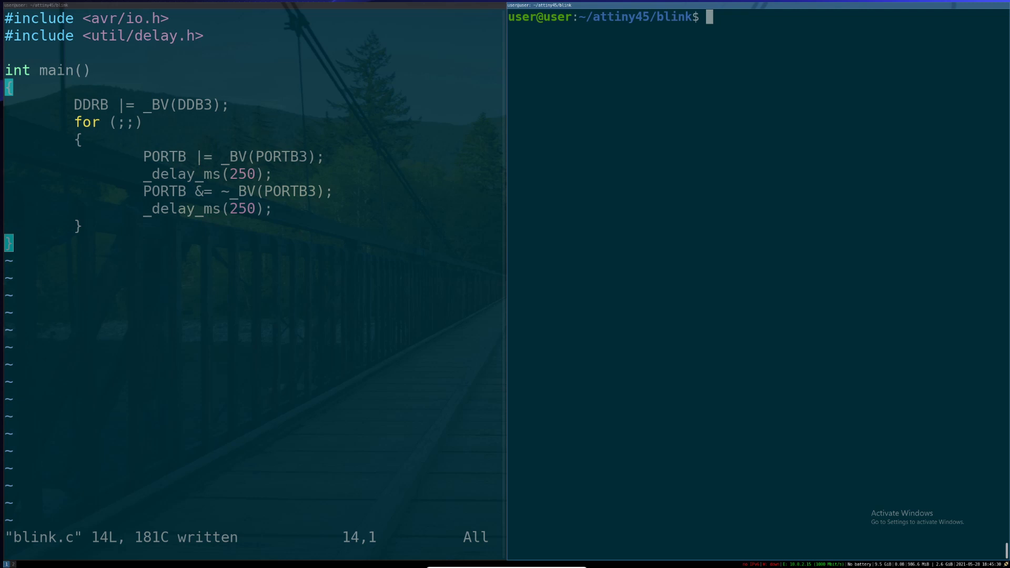
Compile blink.c with avr-gcc -Os and F_CPU=1000000L for attiny45, then check blink's file type.
{"action": "type", "text": "avr-gcc -Os -FC"}
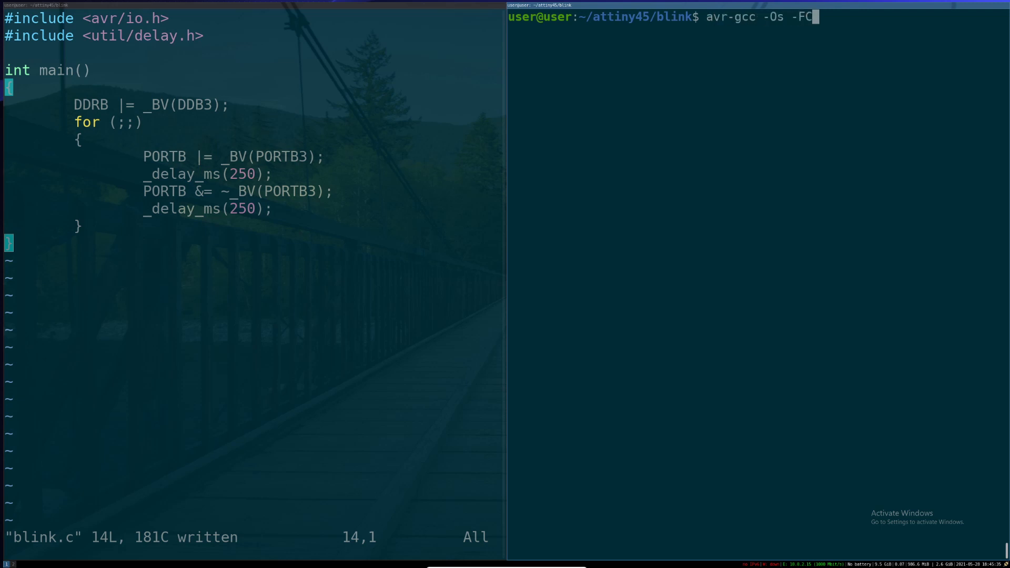
{"action": "type", "text": "PU=1000000L:"}
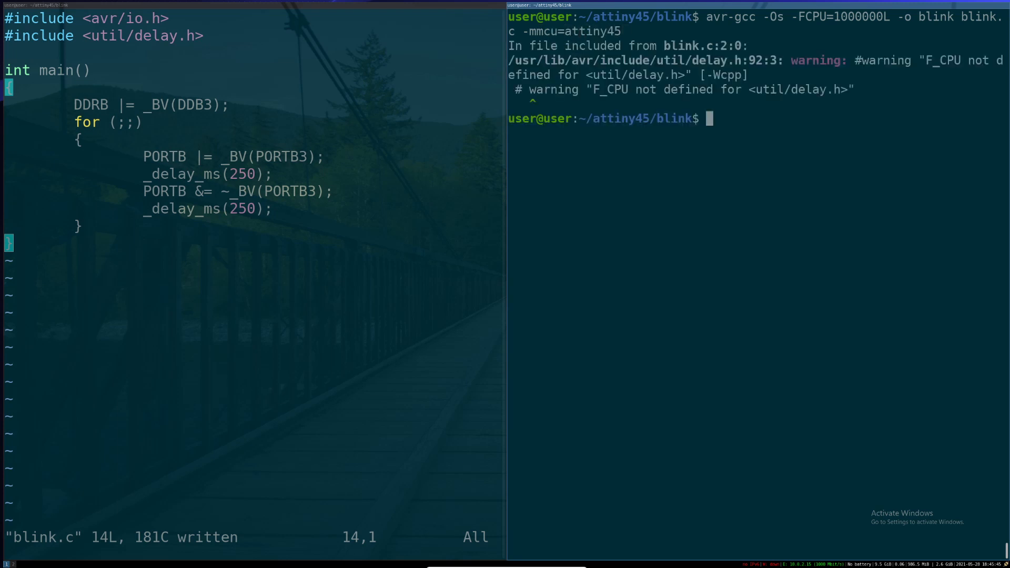
{"action": "key", "text": "Return"}
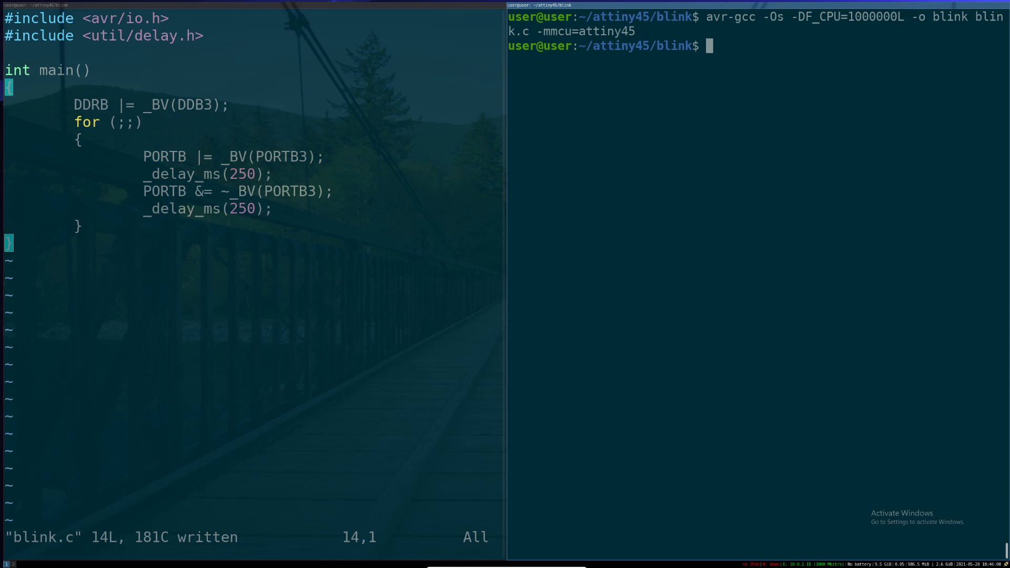
{"action": "type", "text": "file blink"}
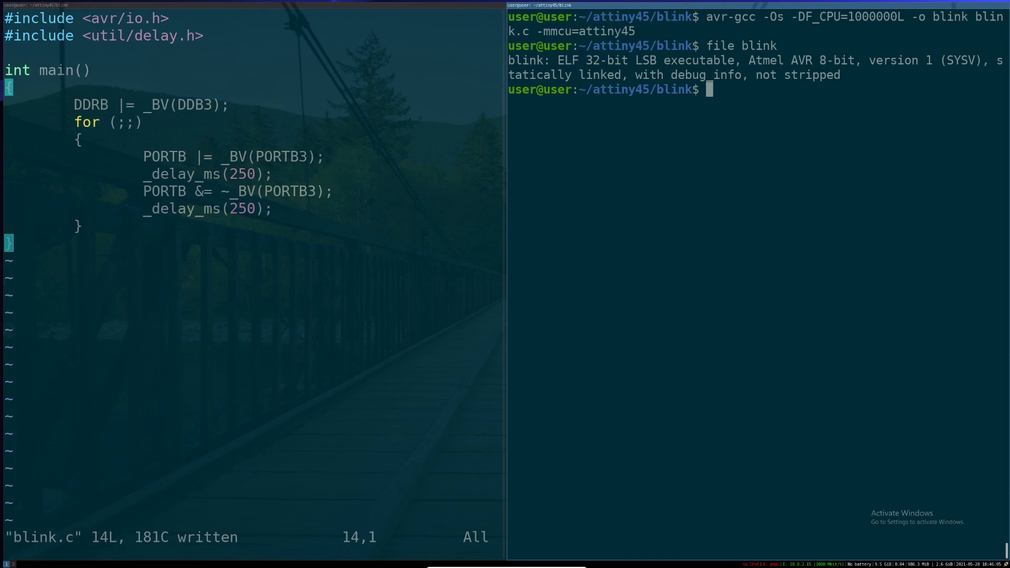
Convert blink to blink.hex with avr-objcopy, verify it, and type the avrdude flash command.
{"action": "type", "text": "avr-obj"}
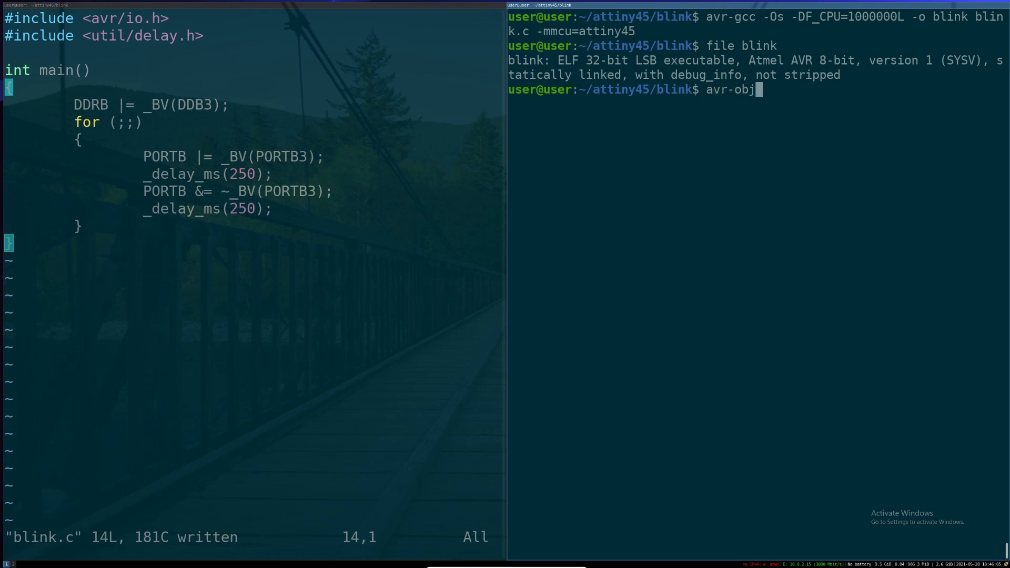
{"action": "type", "text": "copy -R .eeprom -O i"}
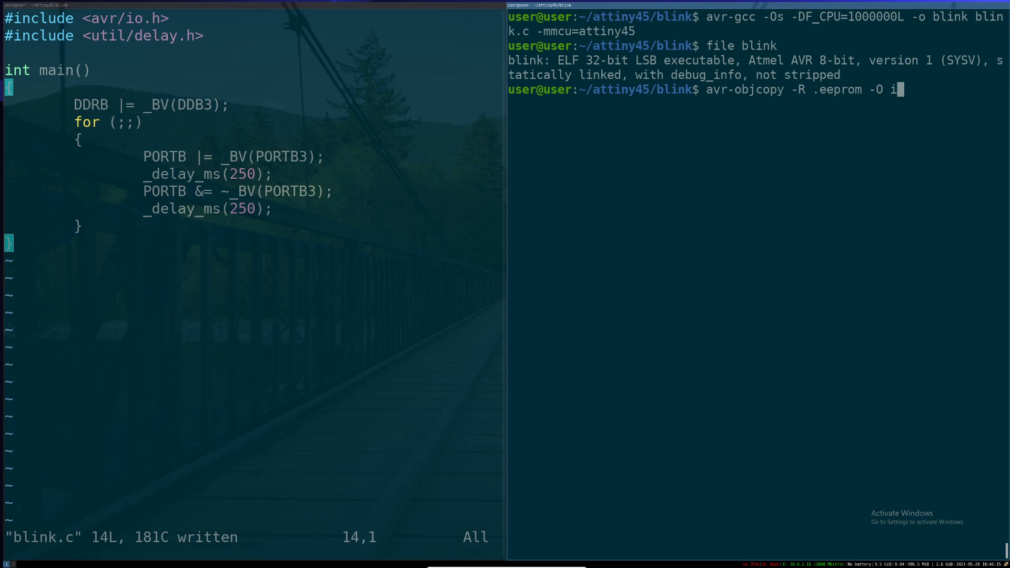
{"action": "type", "text": "hex blink blink.hex"}
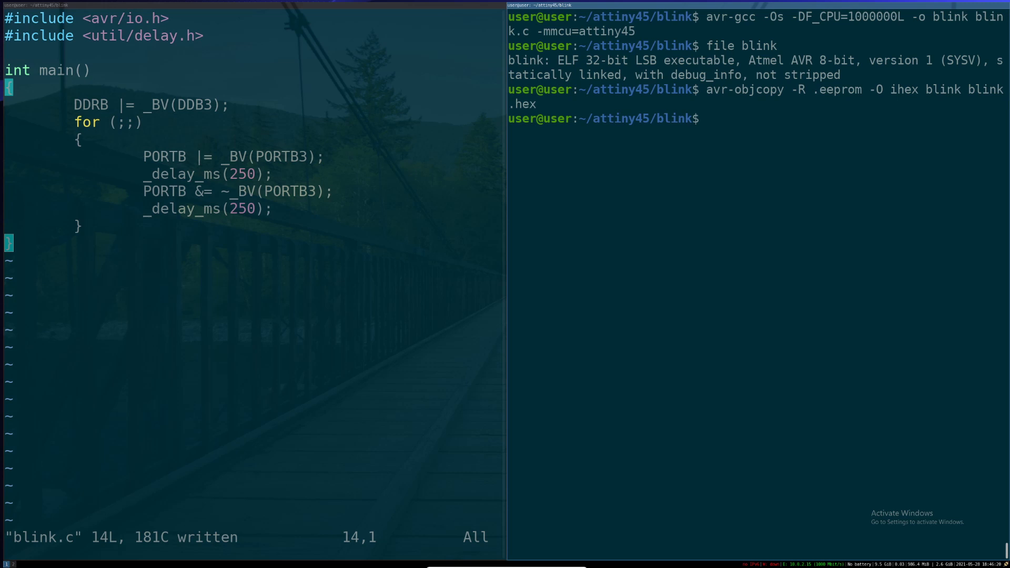
{"action": "type", "text": "file blink.hex"}
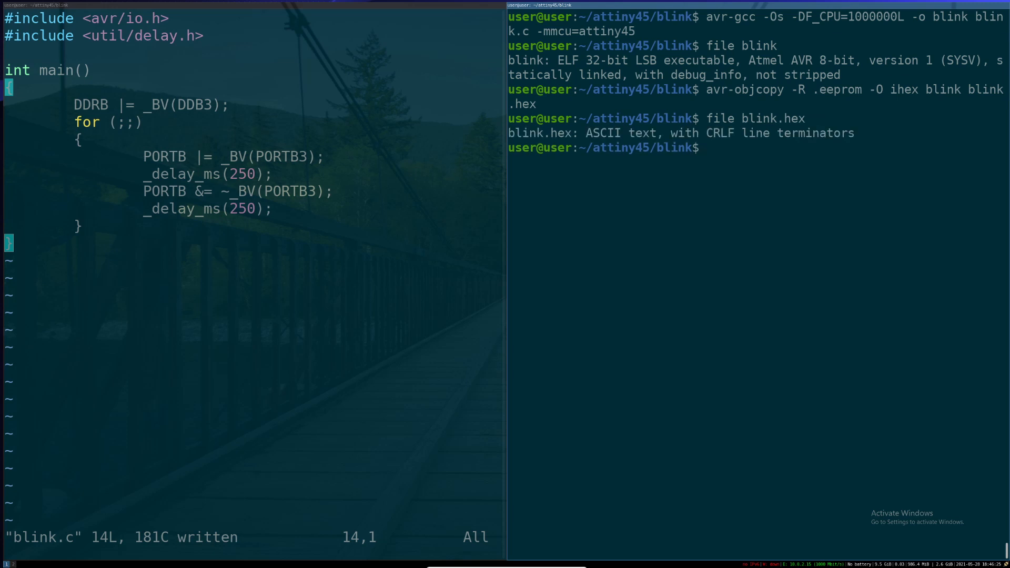
{"action": "type", "text": "sudo avrdude -F -v -c stk500v1 -p attiny45 -U flash:w:blink.hex -P /dev/ttyACM0 -b 19200"}
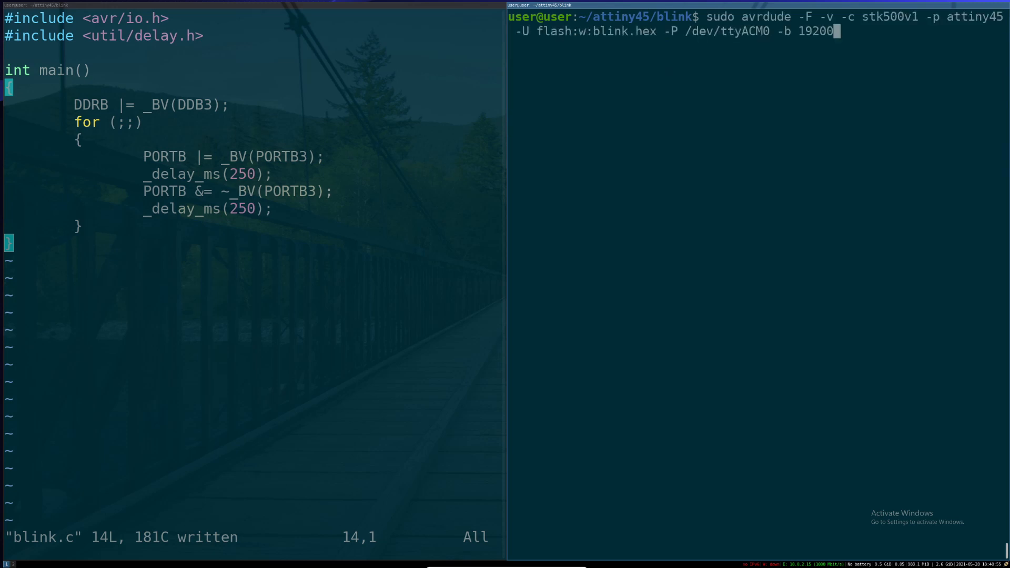